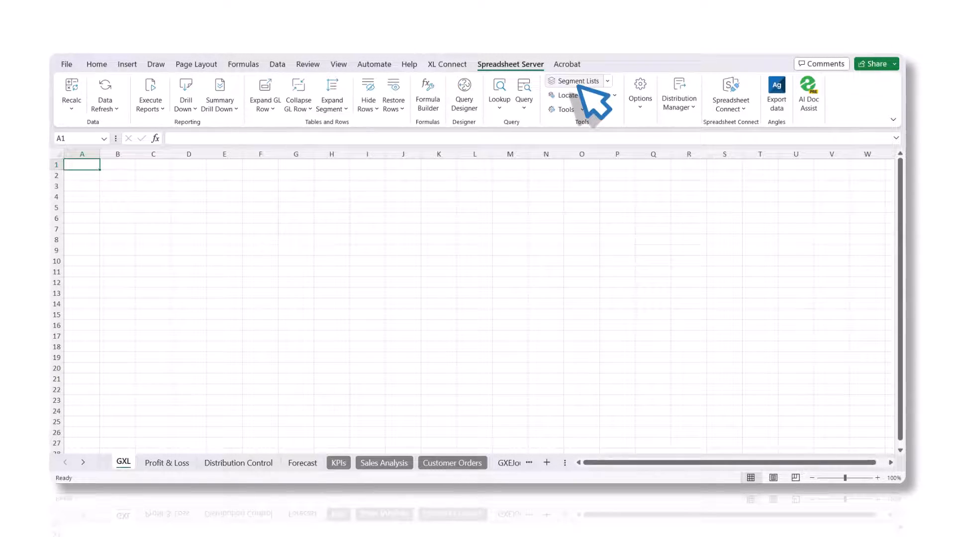
# - Enter a new segment list named 'revenue', described 'total revenue', in group 'demo'
pyautogui.click(577, 80)
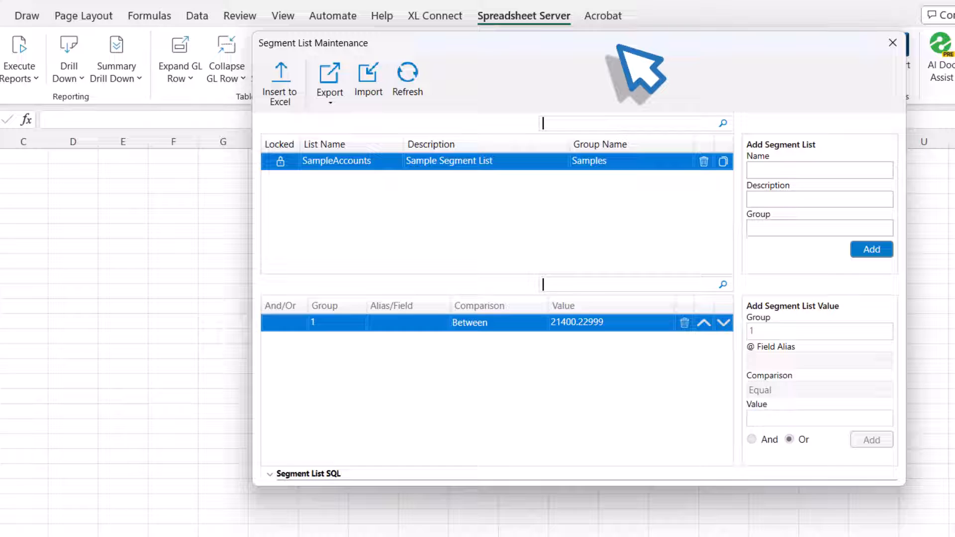
pyautogui.moveTo(653, 80)
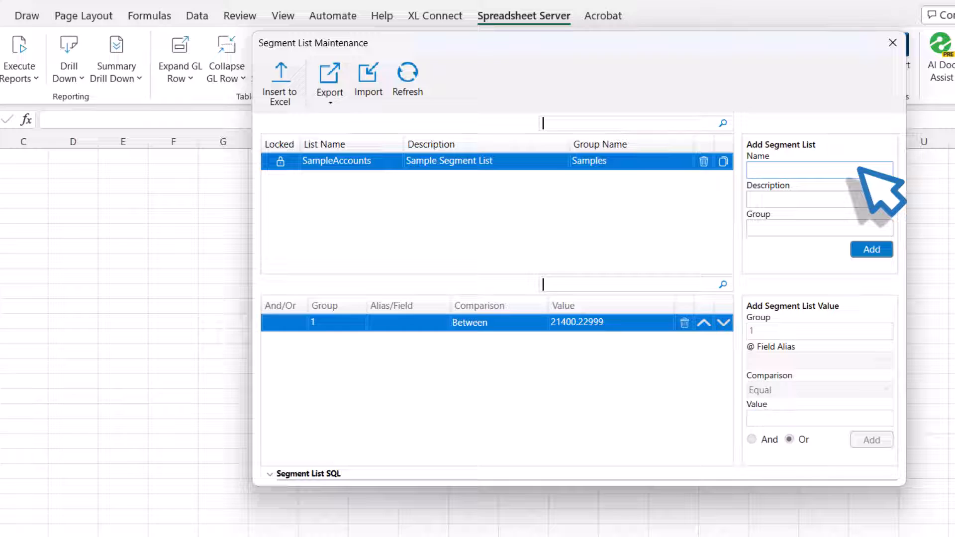
pyautogui.write('revenue')
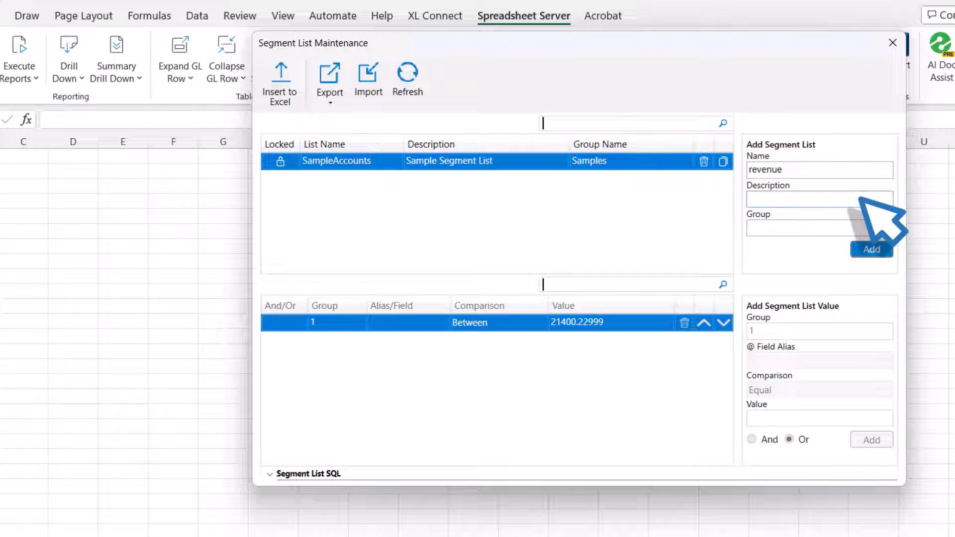
pyautogui.write('total reven')
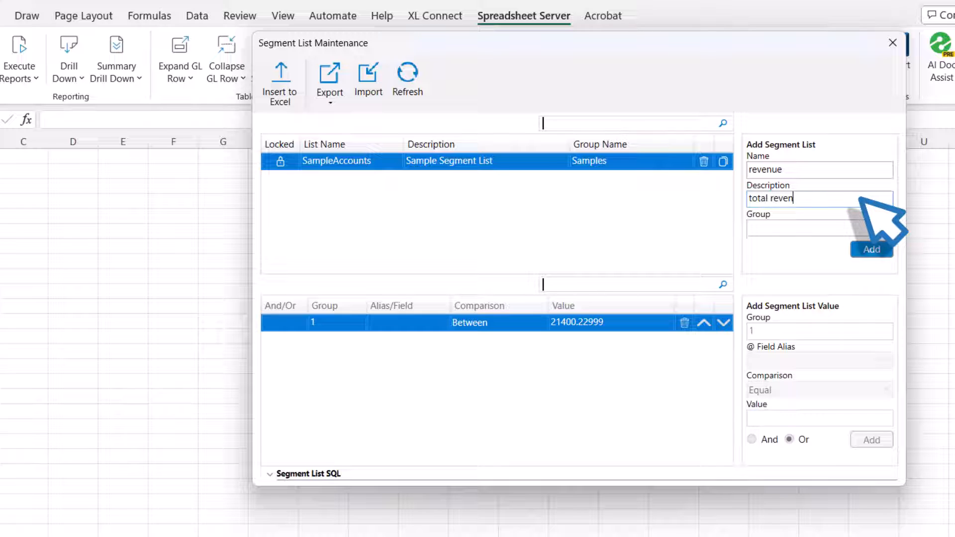
pyautogui.write('ue')
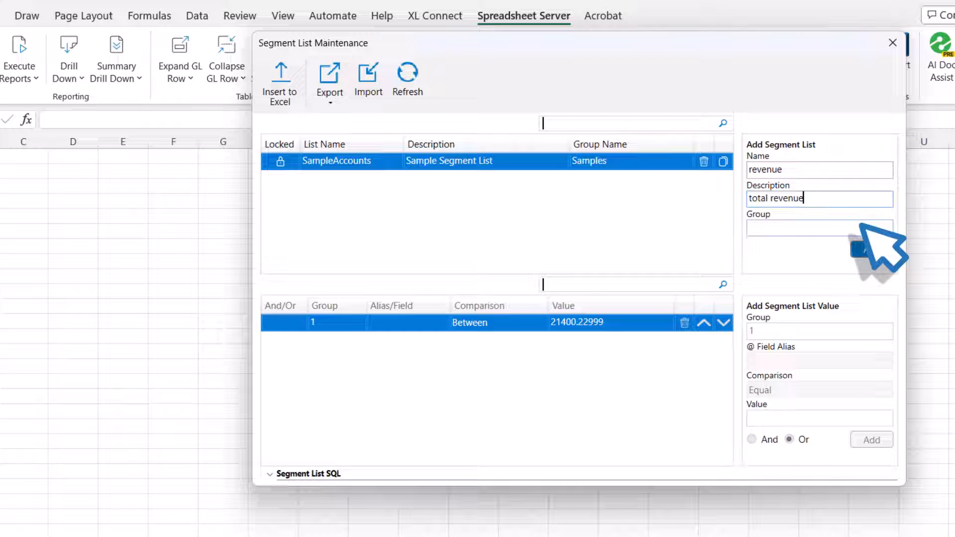
pyautogui.click(808, 228)
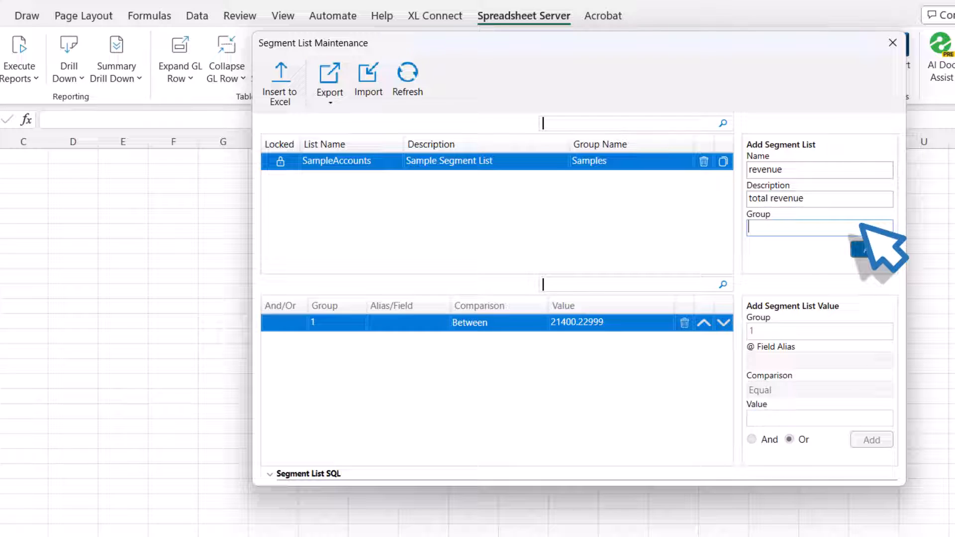
pyautogui.write('demo')
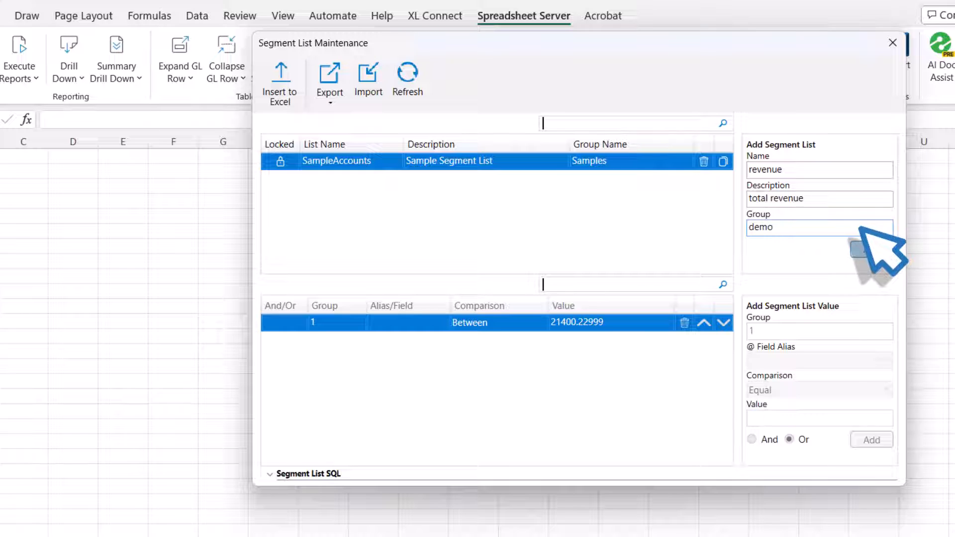
# - Create the revenue list and add its Between 4100.4120 account range
pyautogui.click(872, 249)
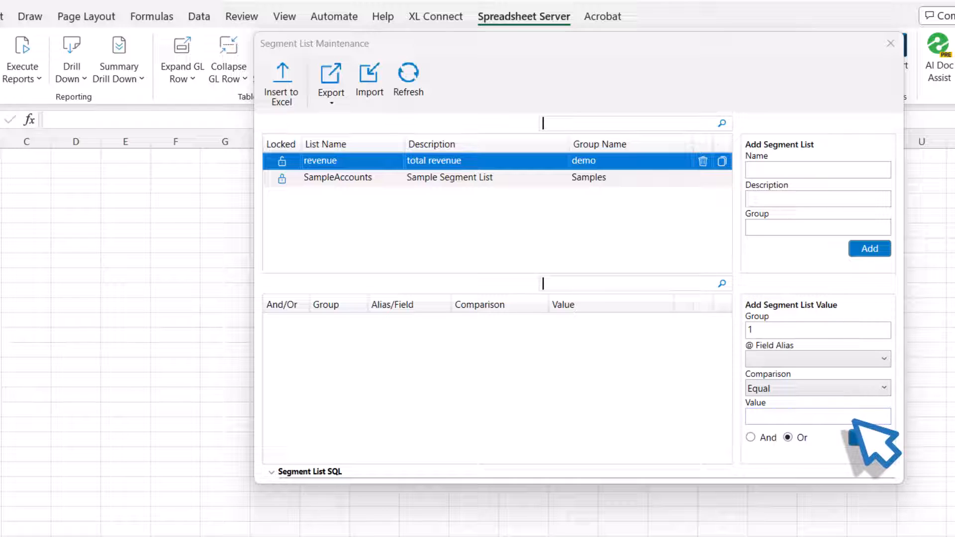
pyautogui.write('4100,')
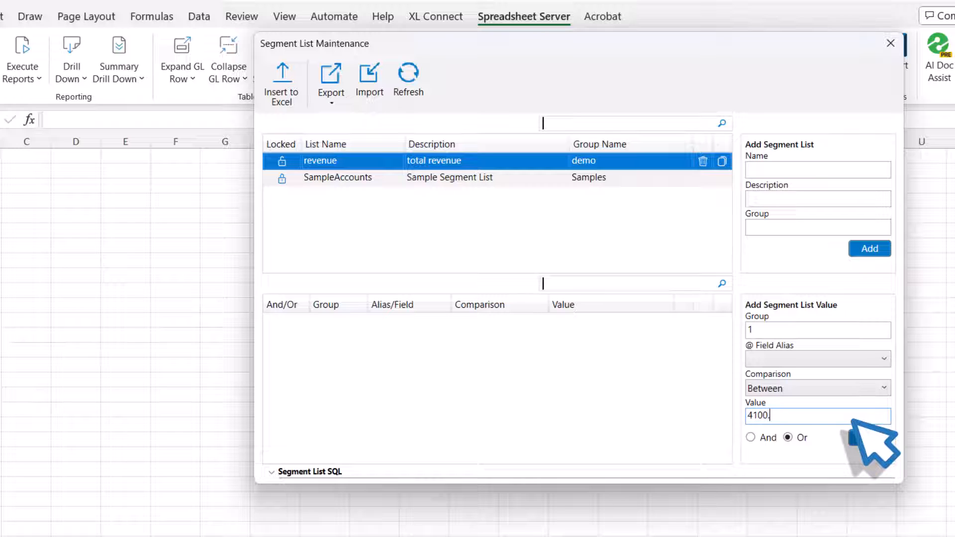
pyautogui.write('4120')
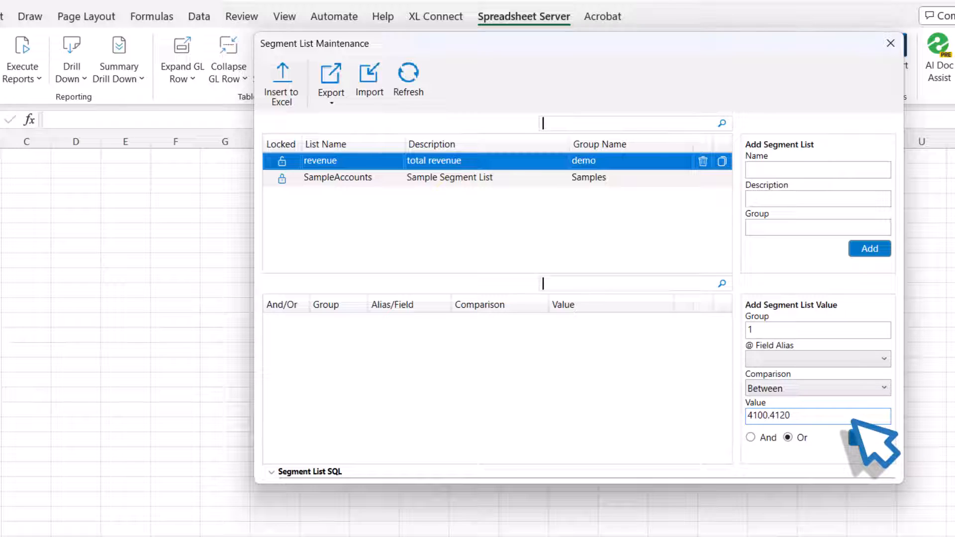
pyautogui.moveTo(861, 441)
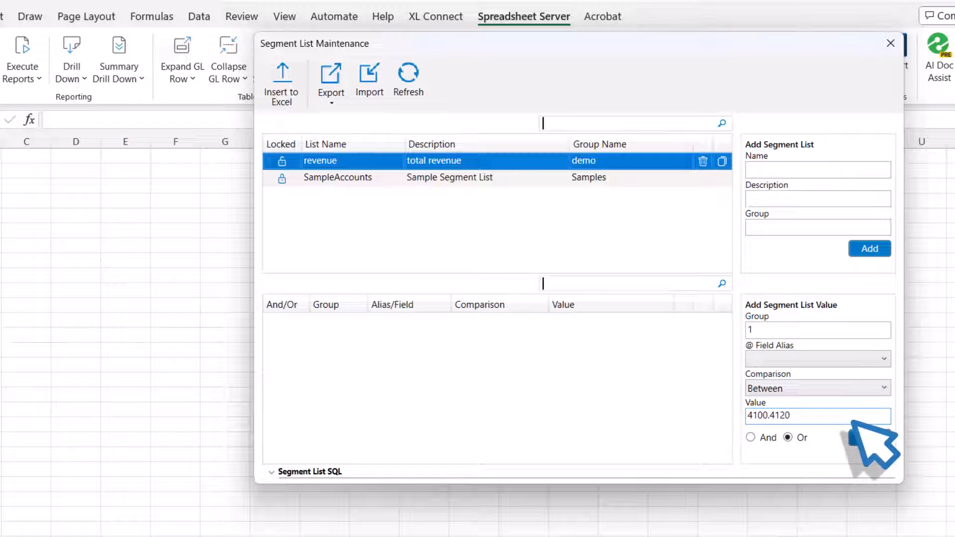
pyautogui.click(871, 451)
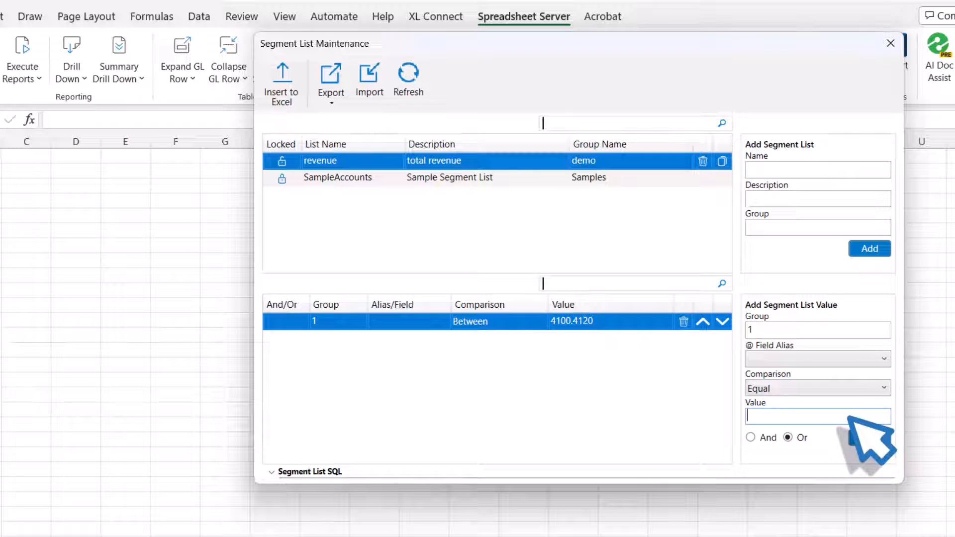
# - Add Equal accounts 4130 and 4140 to the revenue list
pyautogui.write('4130')
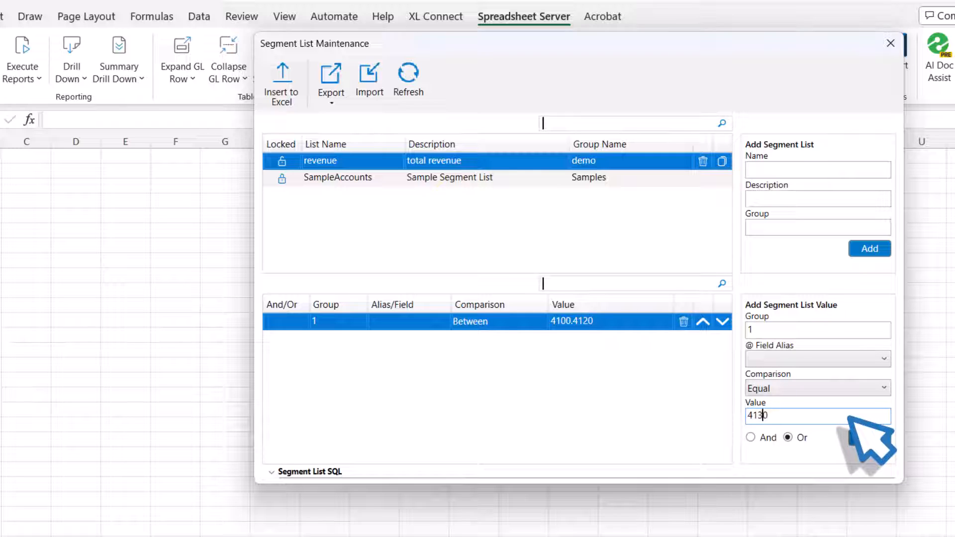
pyautogui.click(869, 438)
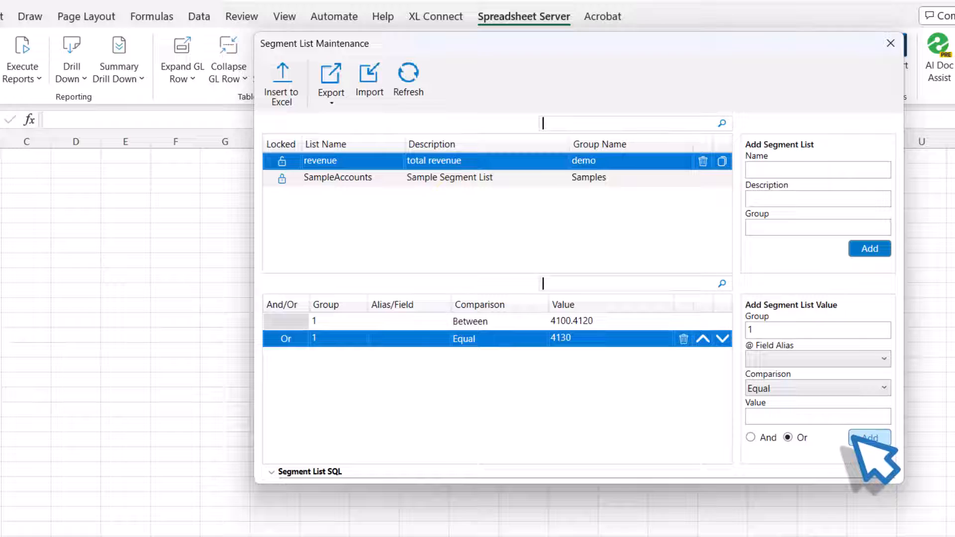
pyautogui.write('414')
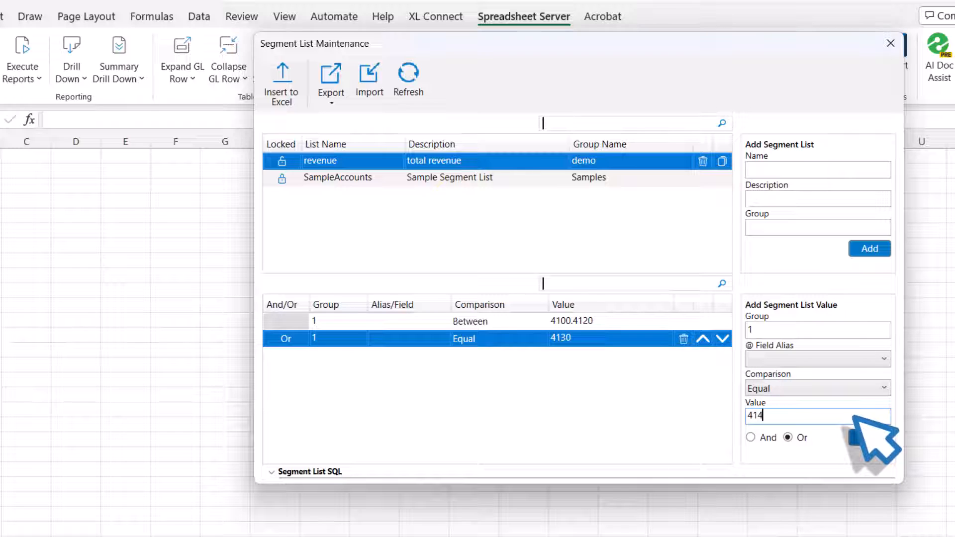
pyautogui.click(870, 438)
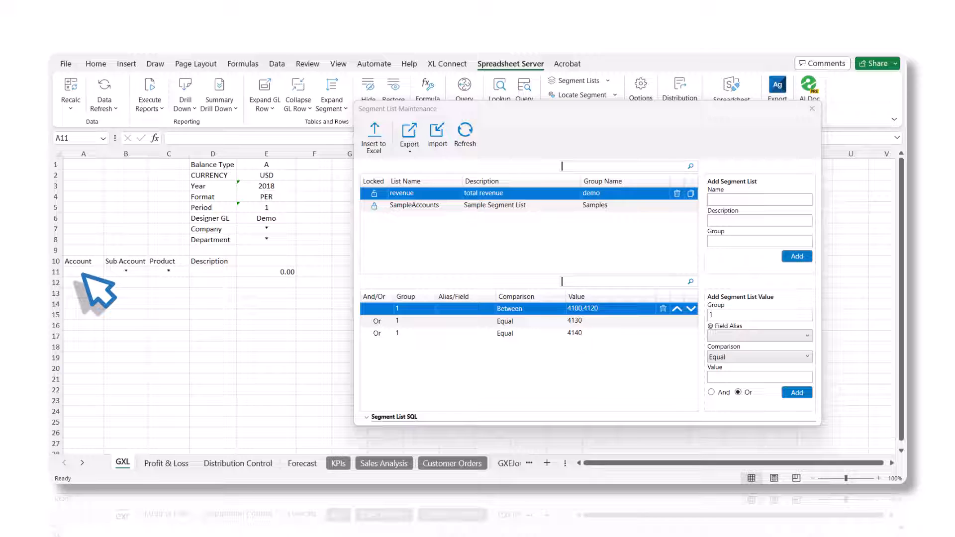
# - Put ^revenue in A11 and an SSLDESC formula in D11 showing 'total revenue'
pyautogui.click(83, 272)
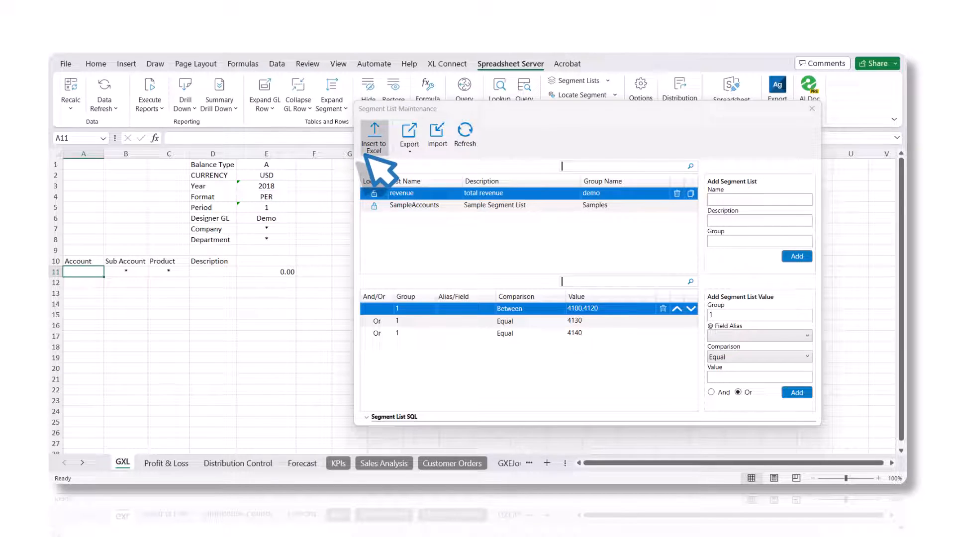
pyautogui.click(374, 134)
pyautogui.write('=')
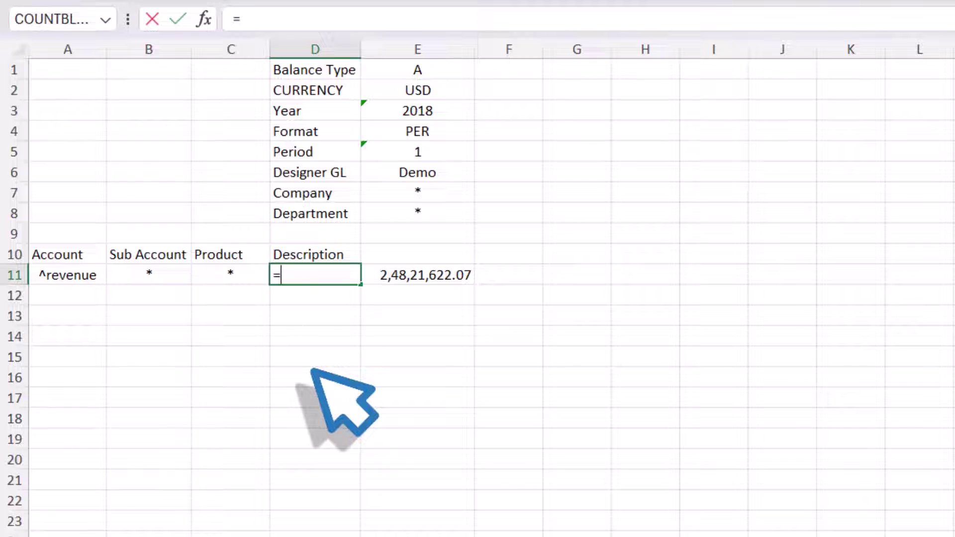
pyautogui.write('ssldesc(')
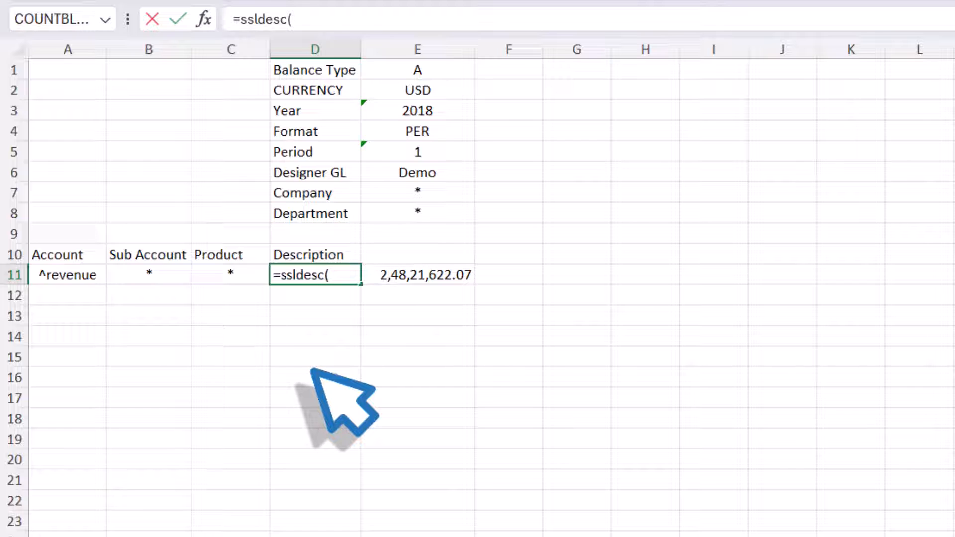
pyautogui.click(64, 275)
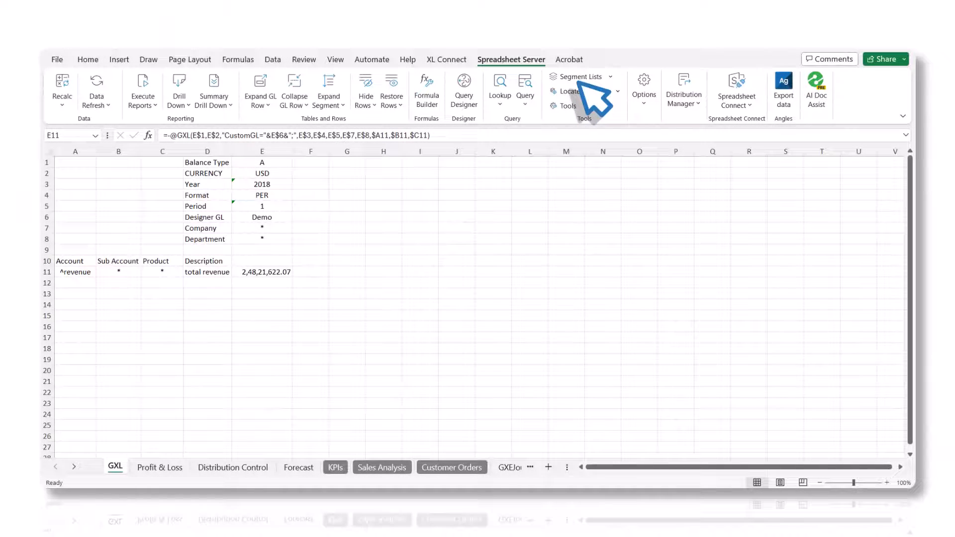
# - Delete the 4100.4120 range from revenue and refresh, giving 46,34,354.30
pyautogui.click(261, 272)
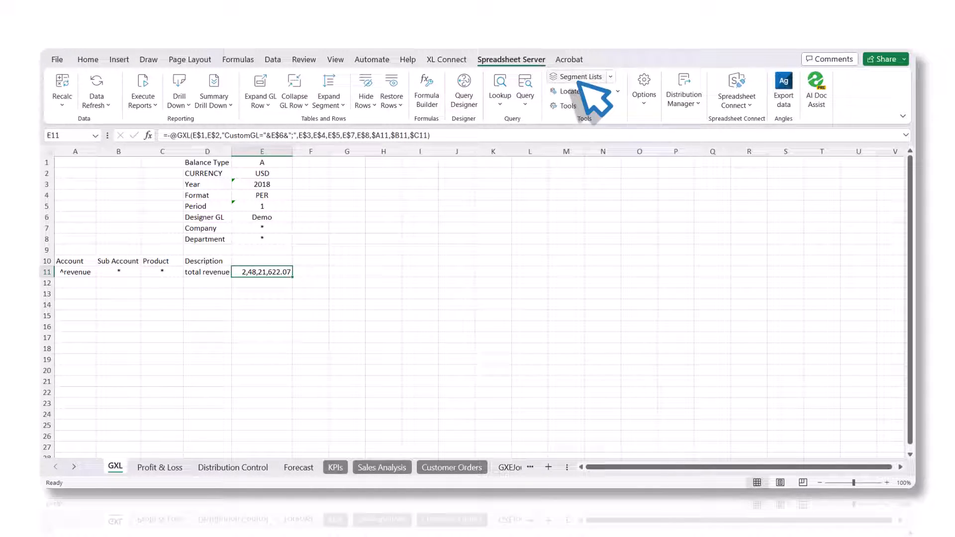
pyautogui.click(578, 77)
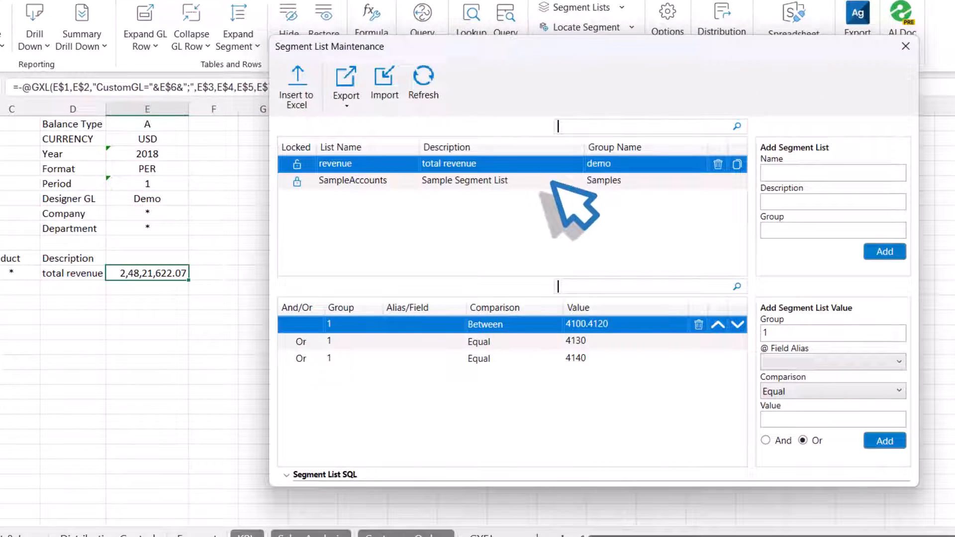
pyautogui.moveTo(708, 341)
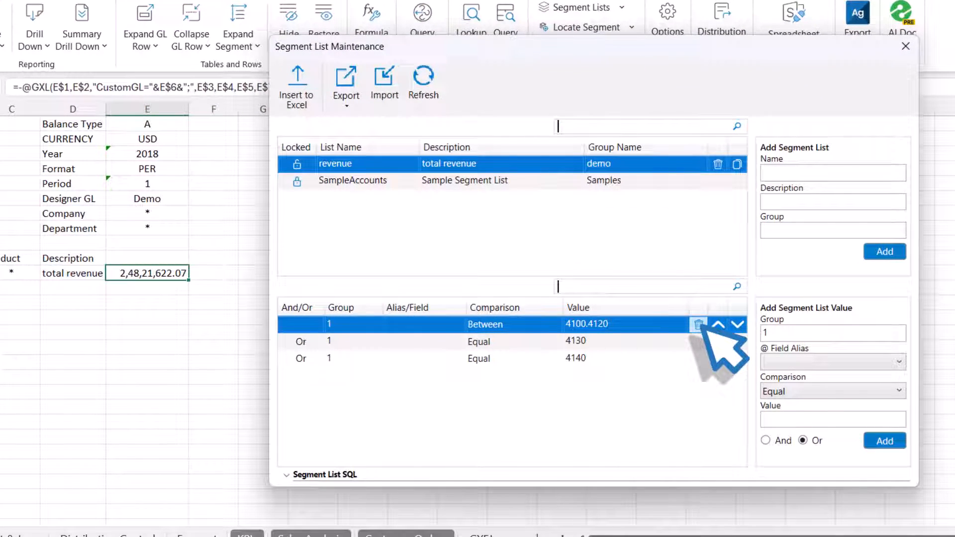
pyautogui.click(698, 324)
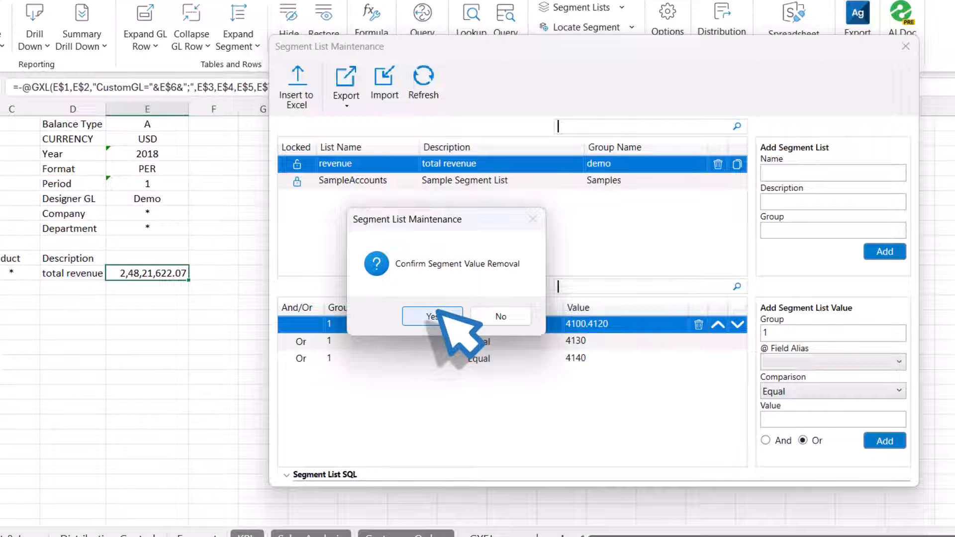
pyautogui.click(432, 316)
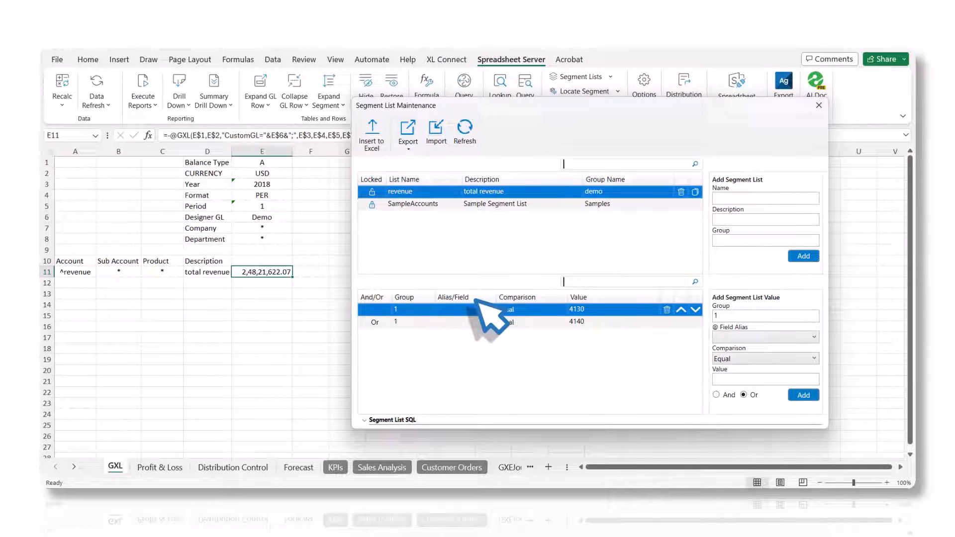
pyautogui.moveTo(348, 316)
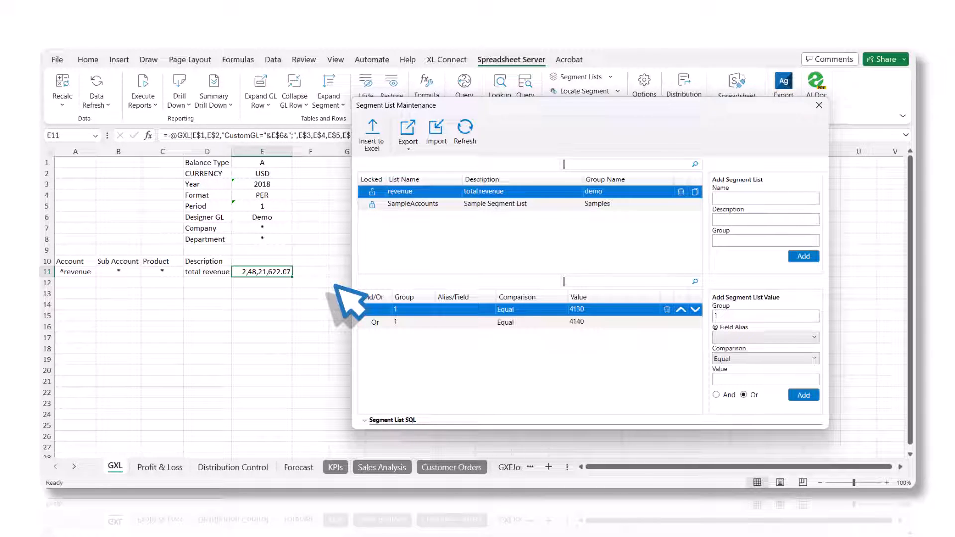
pyautogui.click(96, 84)
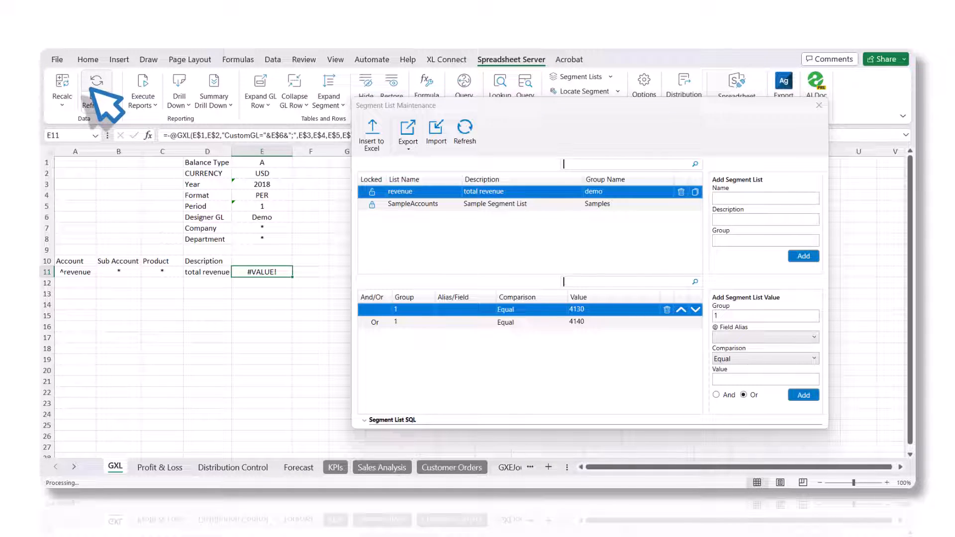
pyautogui.click(96, 81)
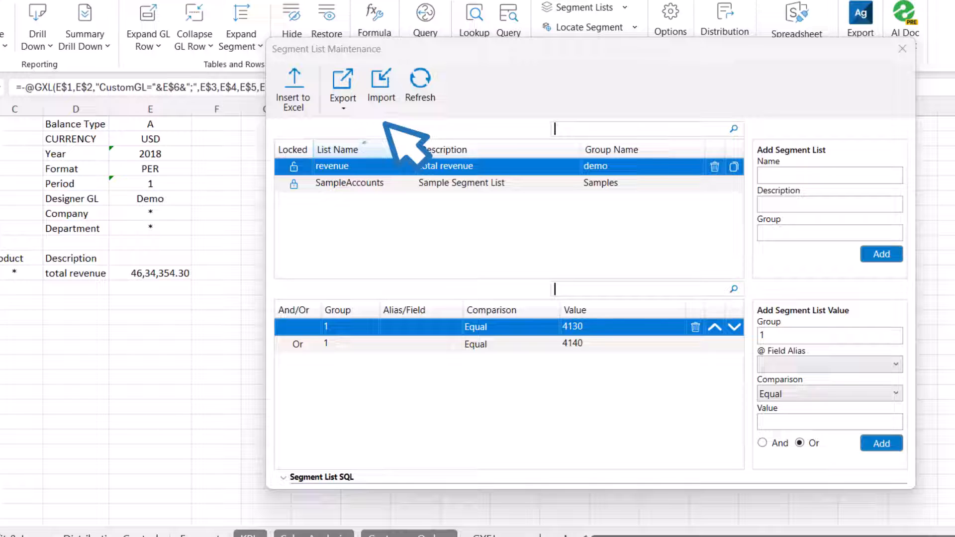
# - Explore the Export options for the revenue segment list
pyautogui.click(381, 82)
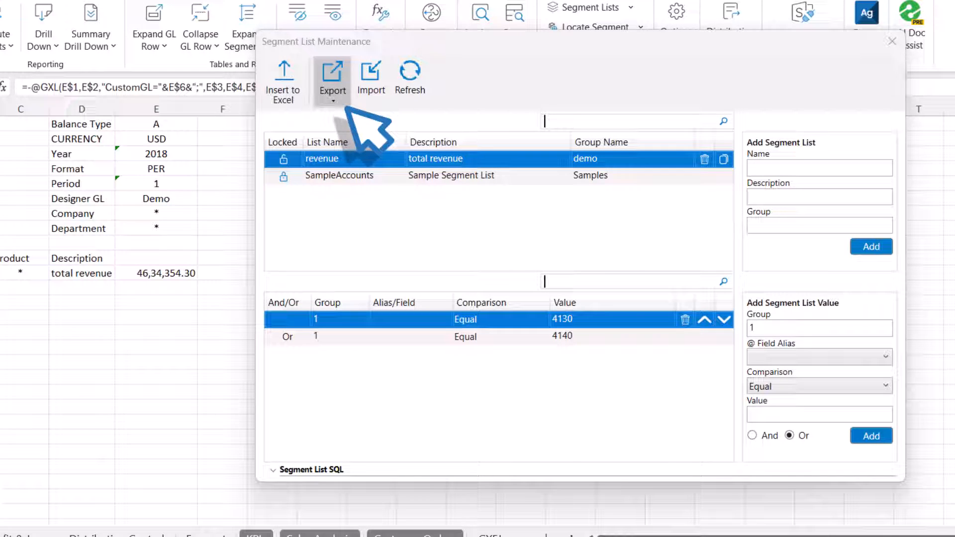
pyautogui.click(333, 79)
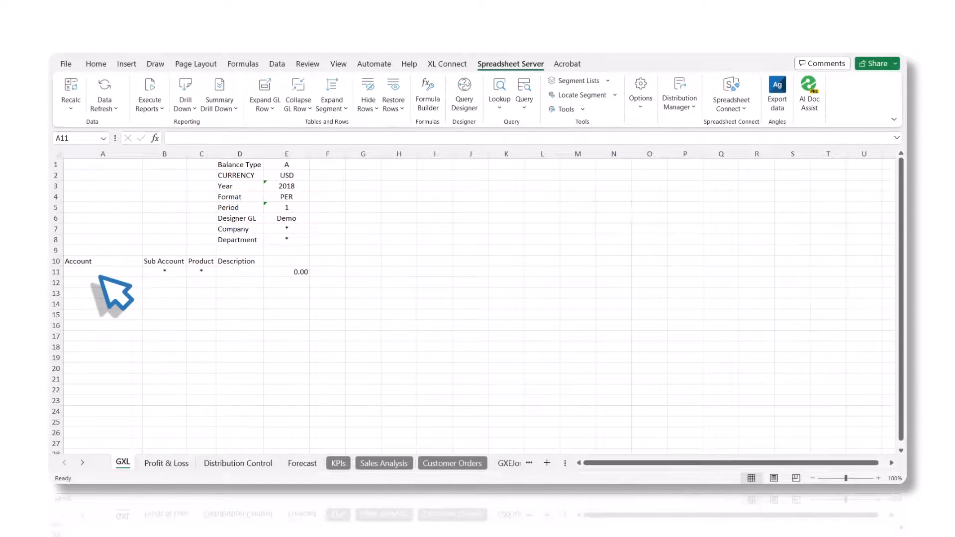
# - Insert the ten Demo ledger accounts matching 'expenses' into A11
pyautogui.click(102, 272)
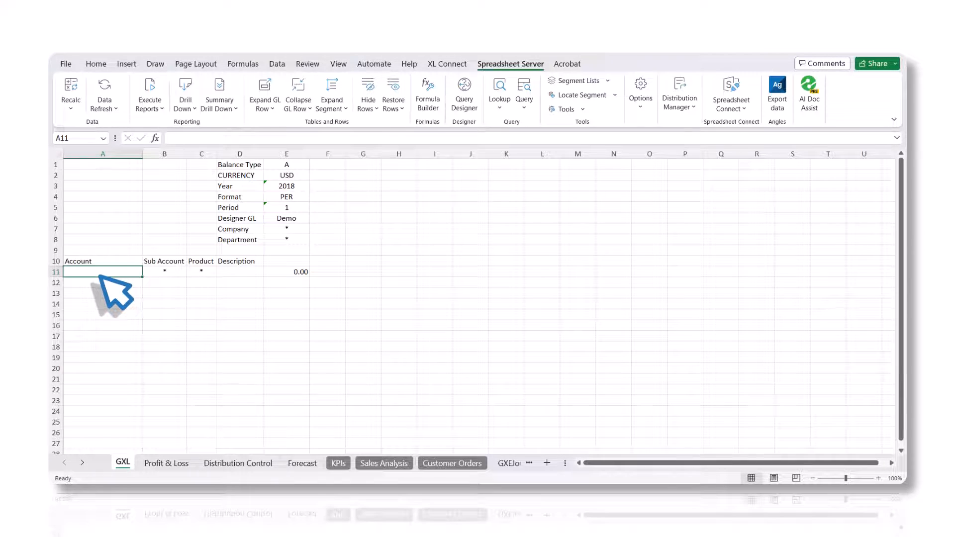
pyautogui.moveTo(549, 122)
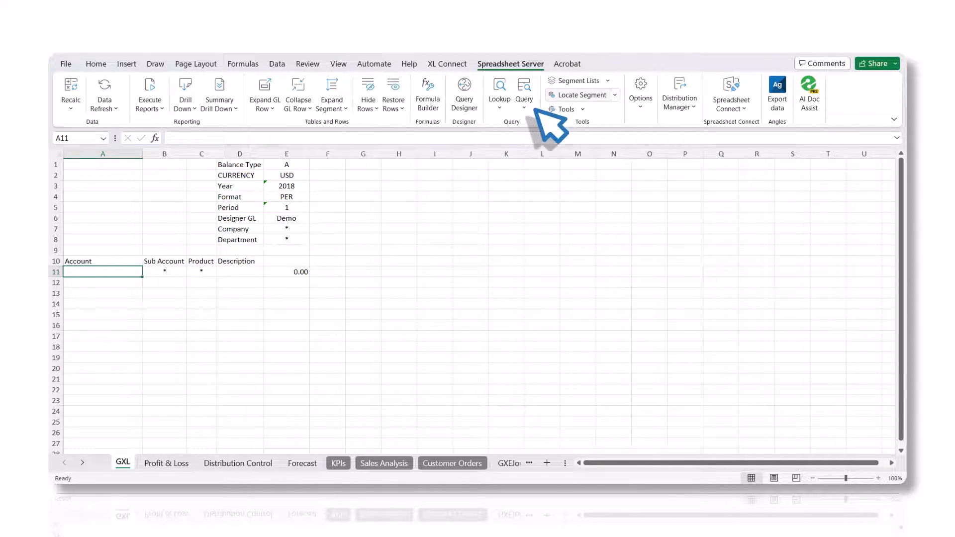
pyautogui.click(581, 95)
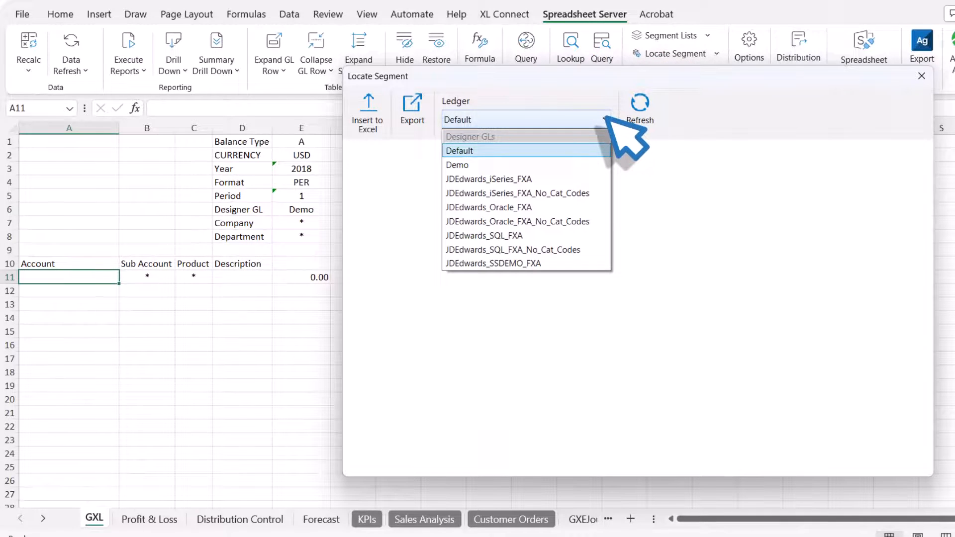
pyautogui.click(457, 165)
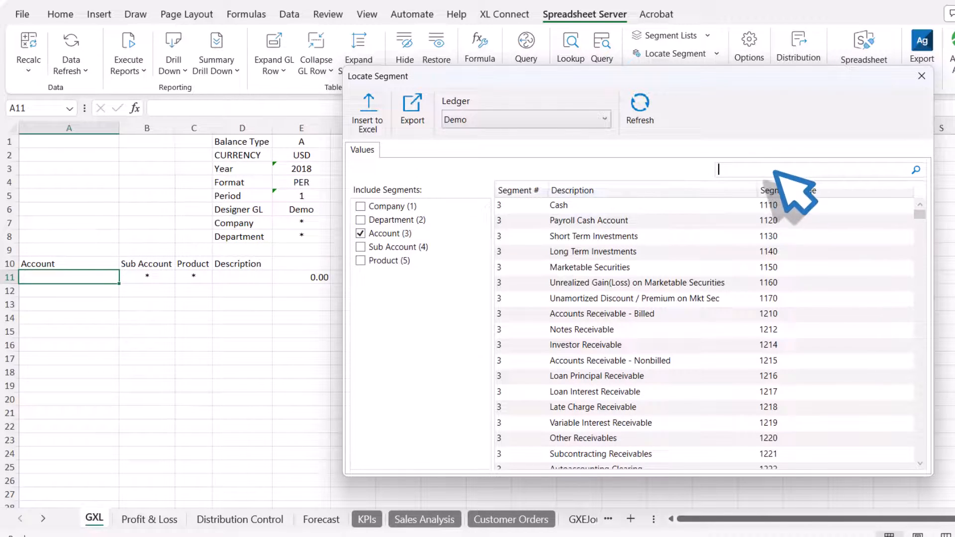
pyautogui.write('e')
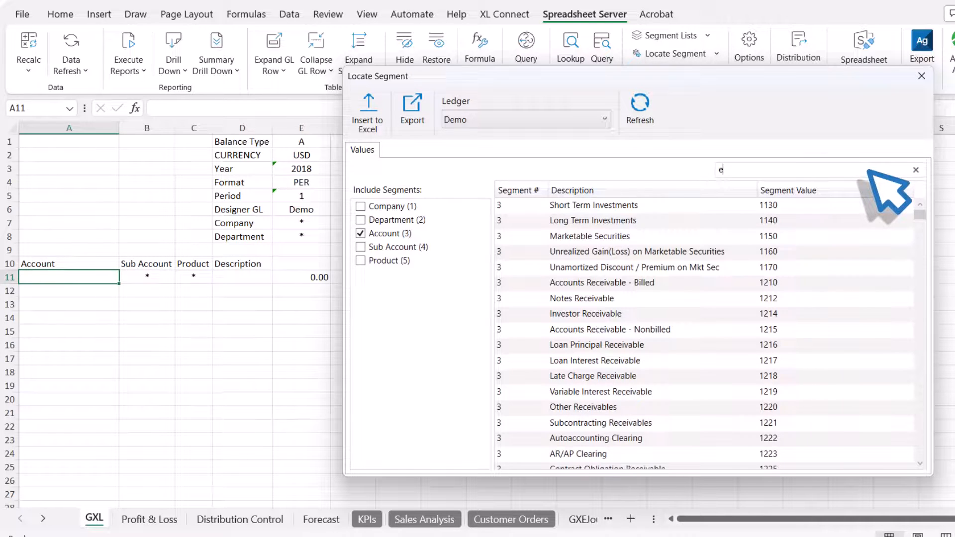
pyautogui.write('xpenses')
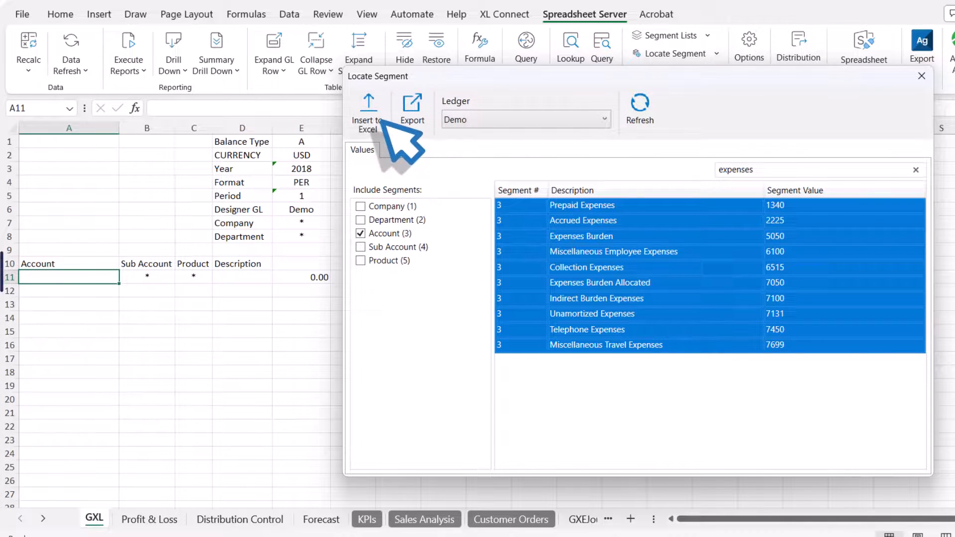
pyautogui.click(368, 105)
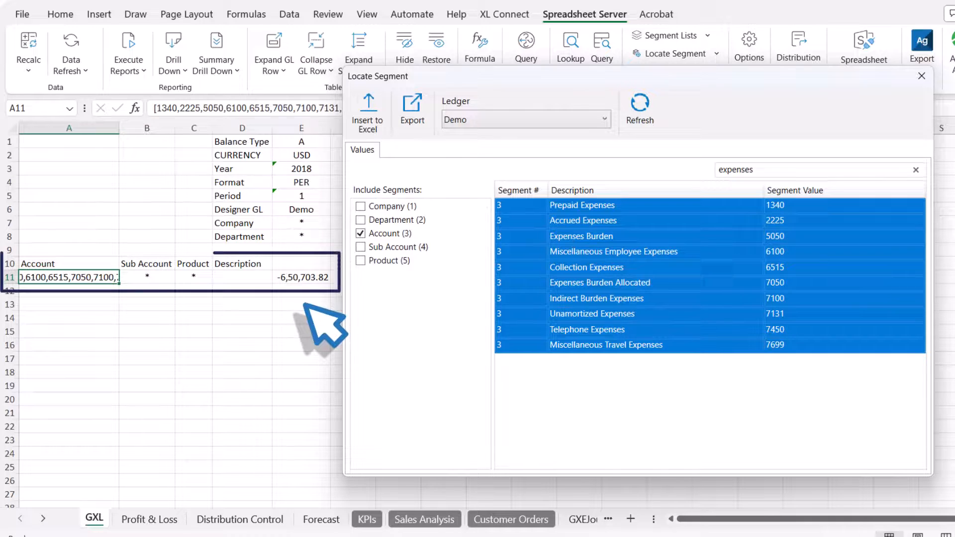